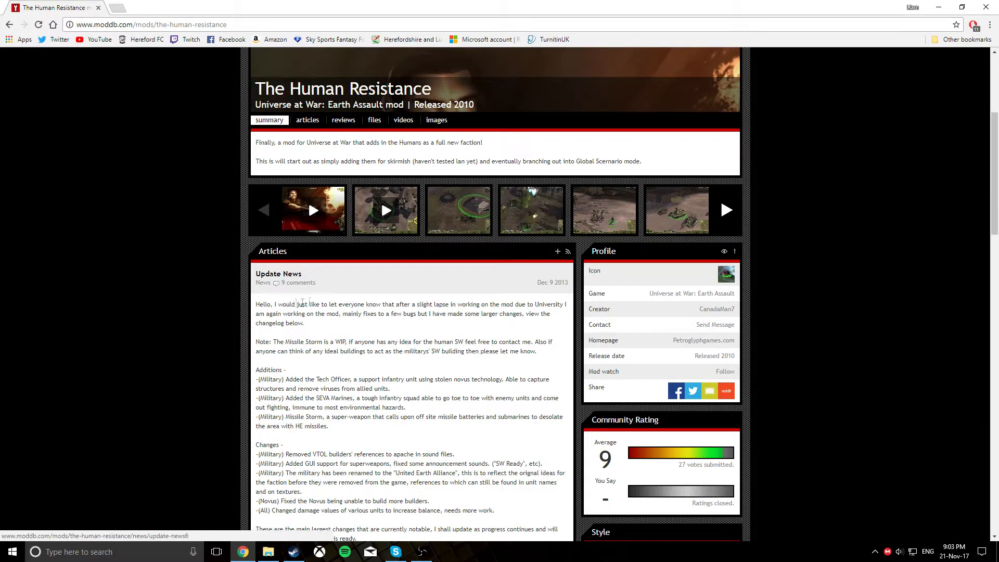
{"action": "mouse_move", "coordinate": [197, 320]}
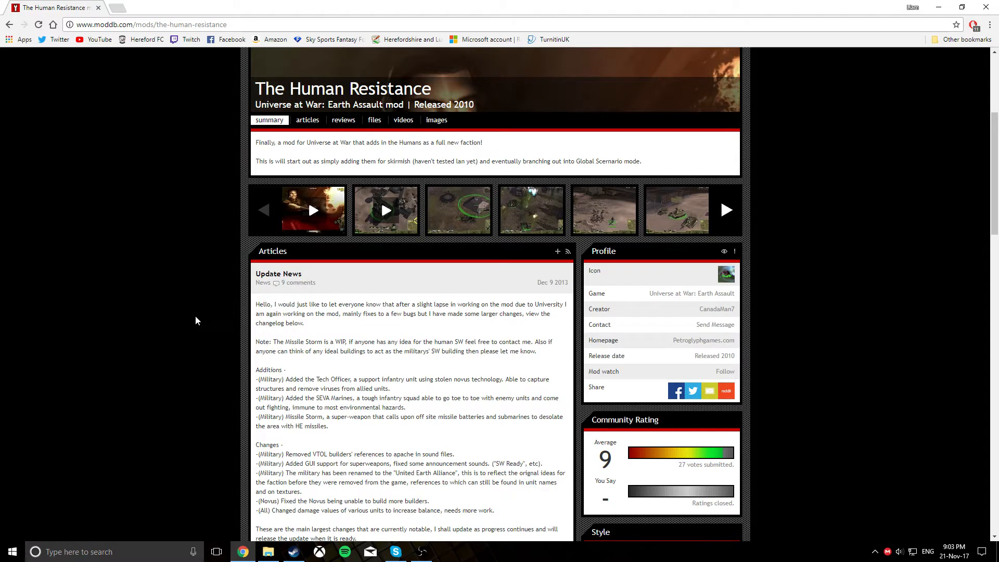
{"action": "mouse_move", "coordinate": [174, 292]}
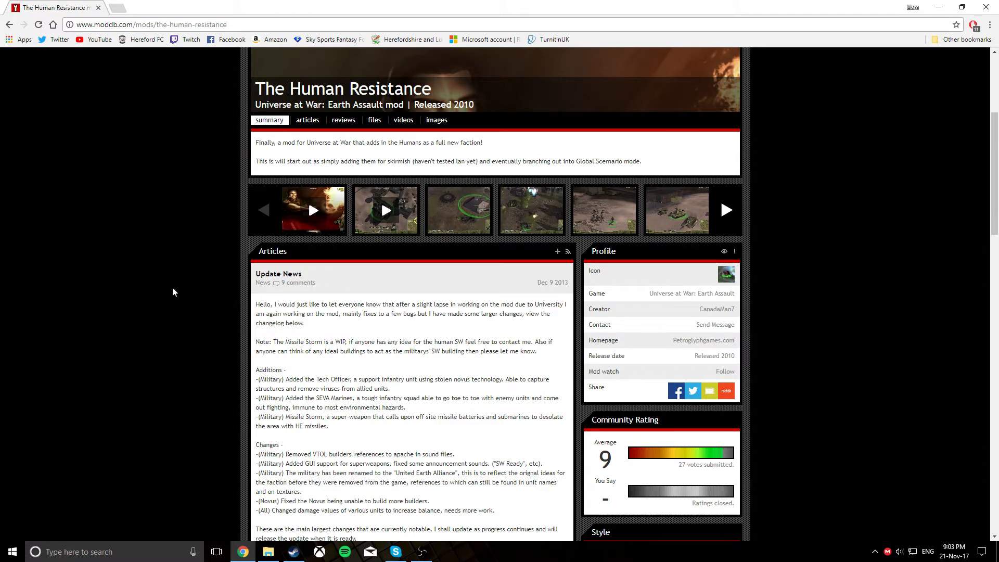
- Extract HumanRes (1).zip in Downloads with Extract Here, producing a HumanRes folder
{"action": "scroll", "scroll_direction": "down", "scroll_amount": 3}
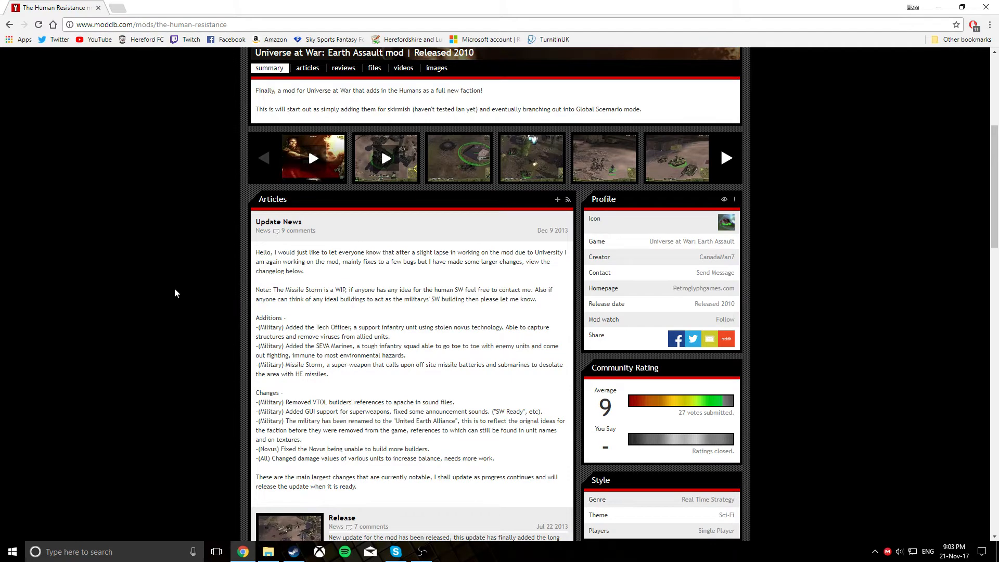
{"action": "scroll", "scroll_direction": "down", "scroll_amount": 3}
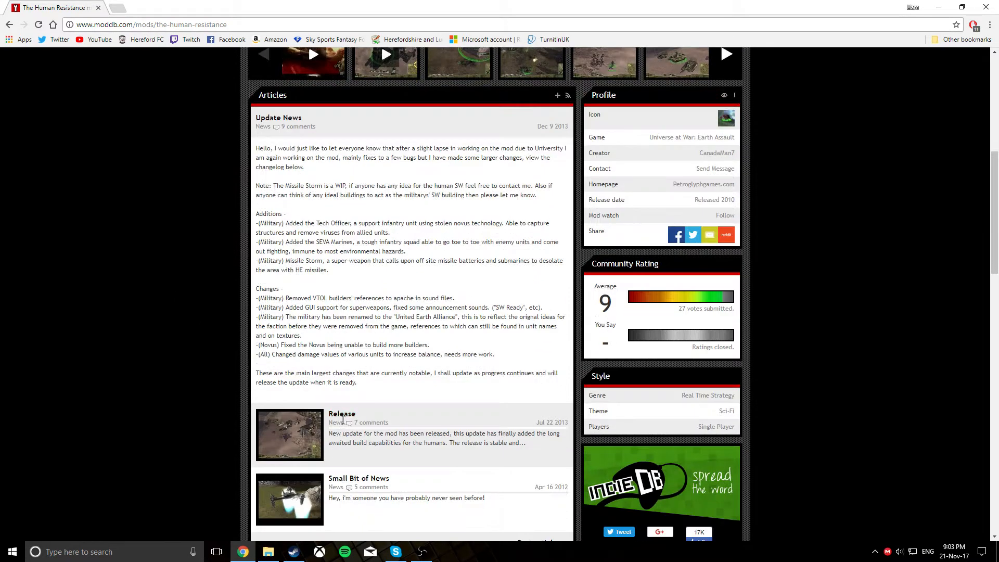
{"action": "mouse_move", "coordinate": [299, 502]}
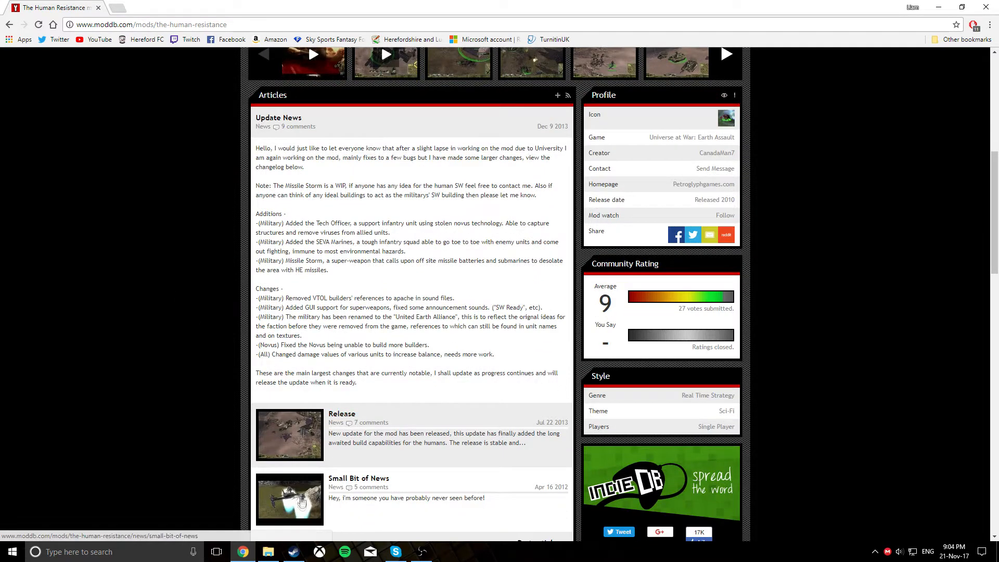
{"action": "left_click", "coordinate": [268, 551]}
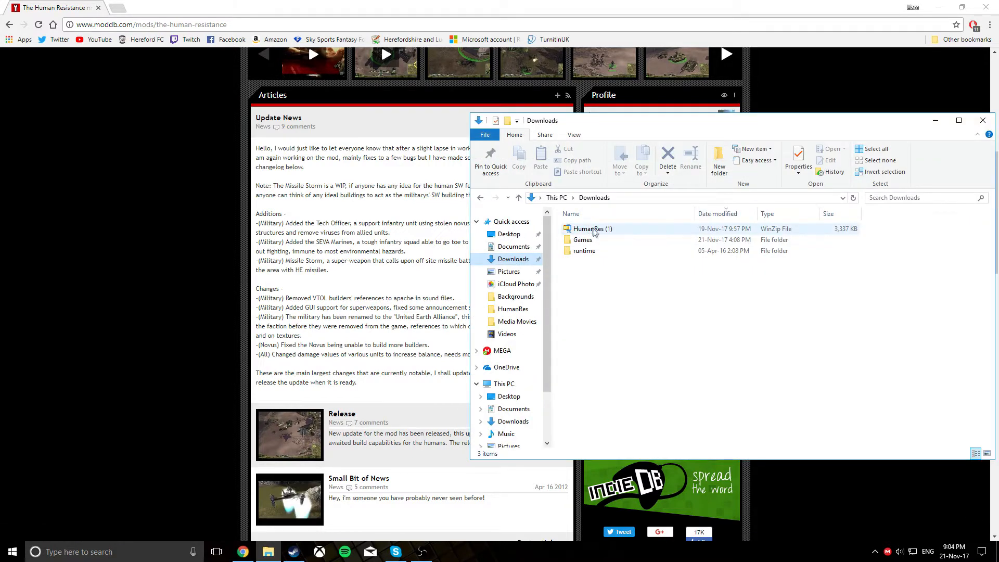
{"action": "right_click", "coordinate": [589, 229]}
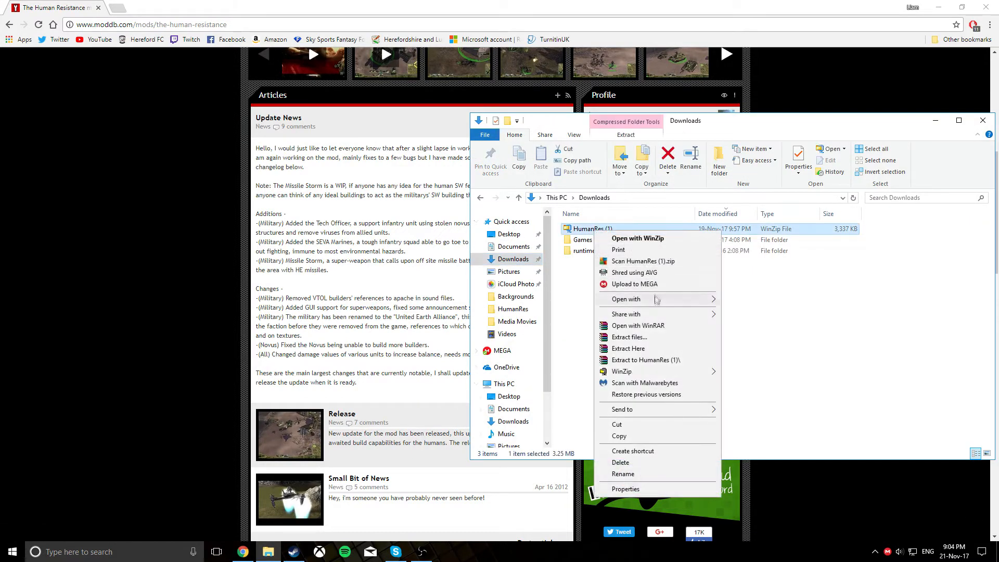
{"action": "left_click", "coordinate": [627, 348]}
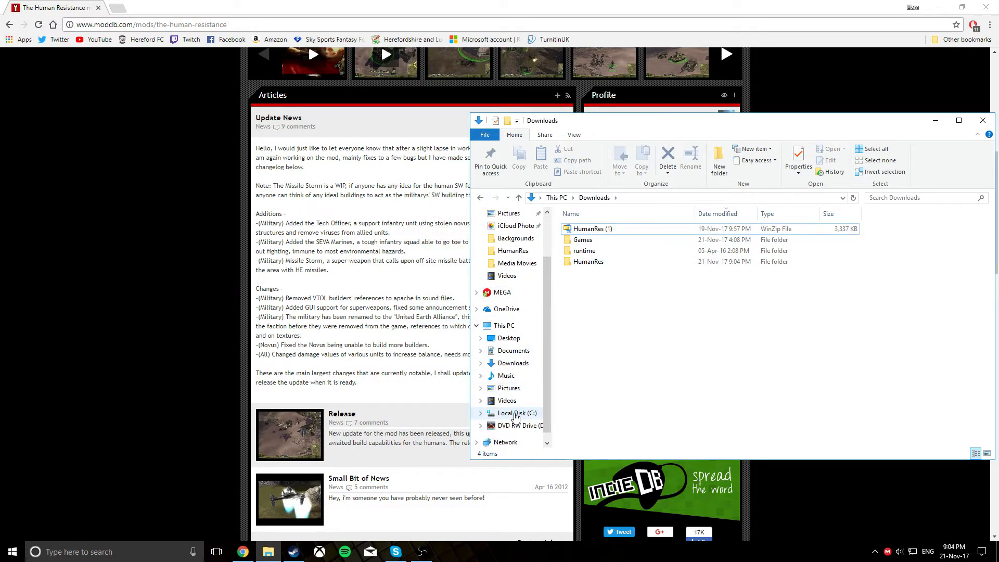
- Check that C:\Mods contains the HumanRes folder, then return to the C: root
{"action": "left_click", "coordinate": [516, 413]}
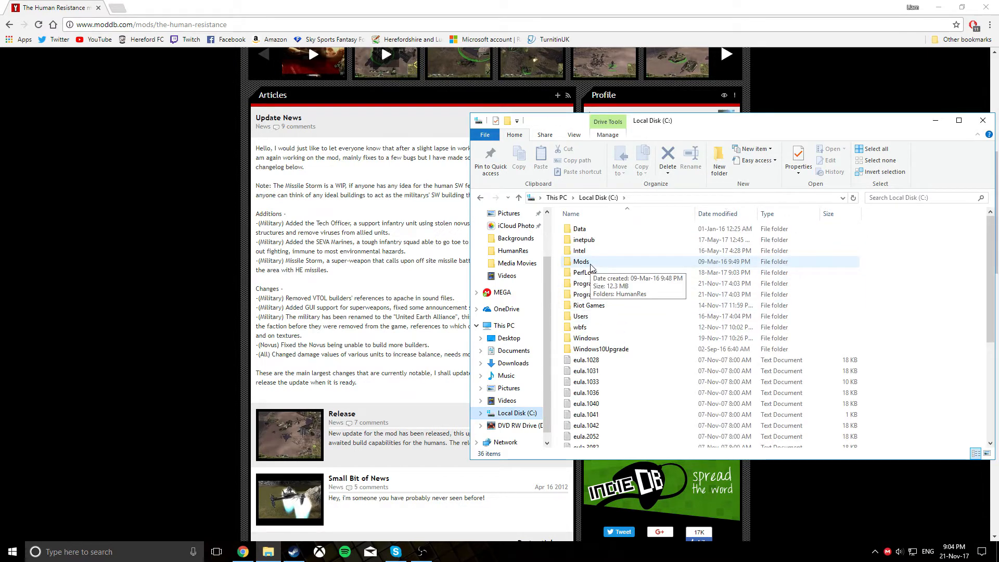
{"action": "mouse_move", "coordinate": [602, 264]}
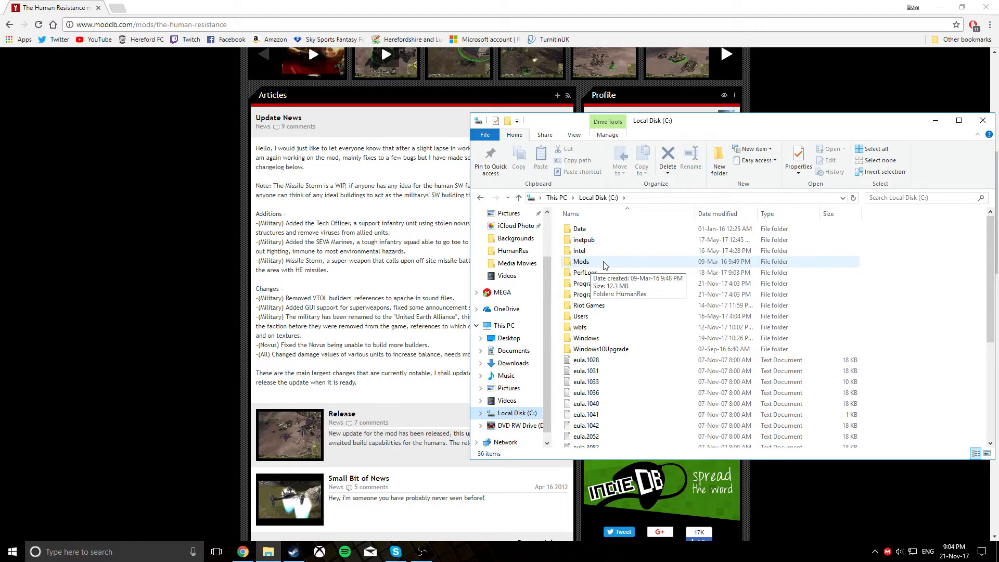
{"action": "double_click", "coordinate": [581, 261]}
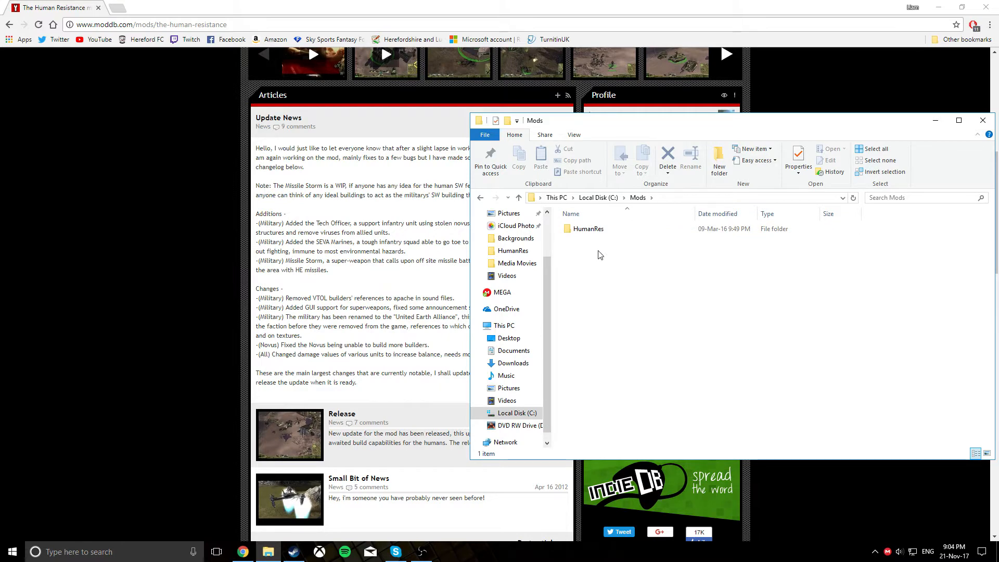
{"action": "left_click", "coordinate": [516, 413]}
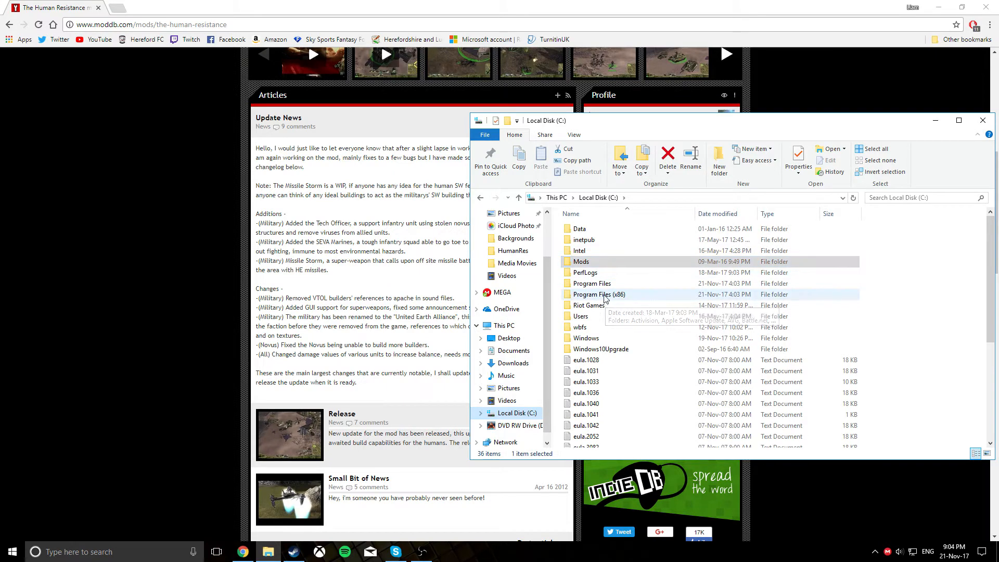
- Browse Program Files (x86) > Sega > Universe At War Earth Assault into its Patch folder
{"action": "double_click", "coordinate": [600, 293]}
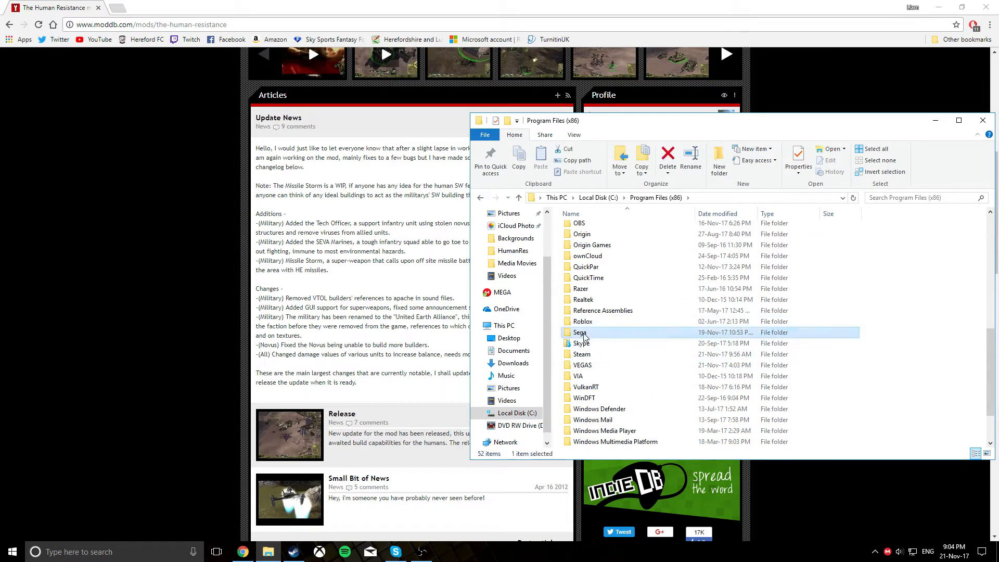
{"action": "double_click", "coordinate": [580, 332]}
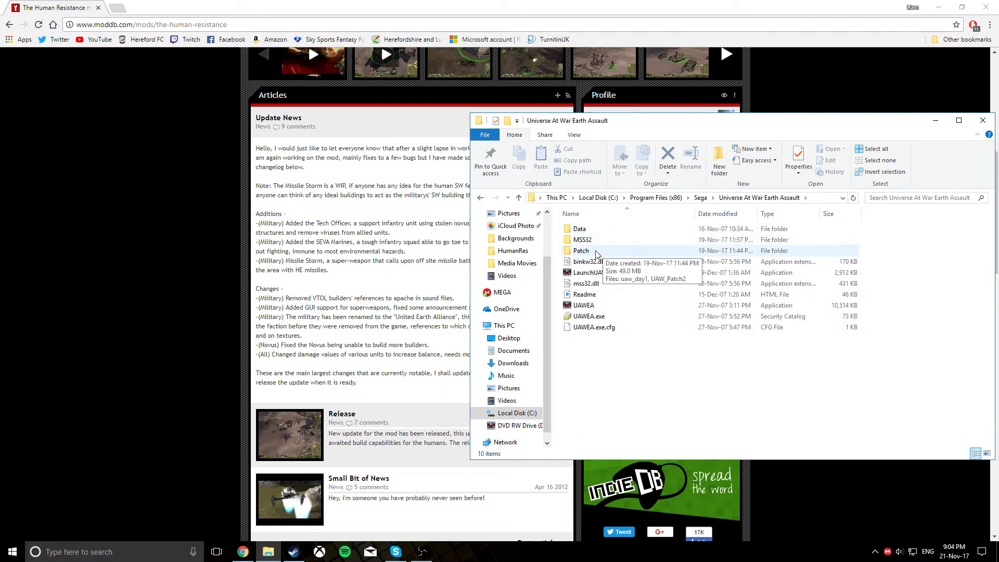
{"action": "double_click", "coordinate": [581, 249]}
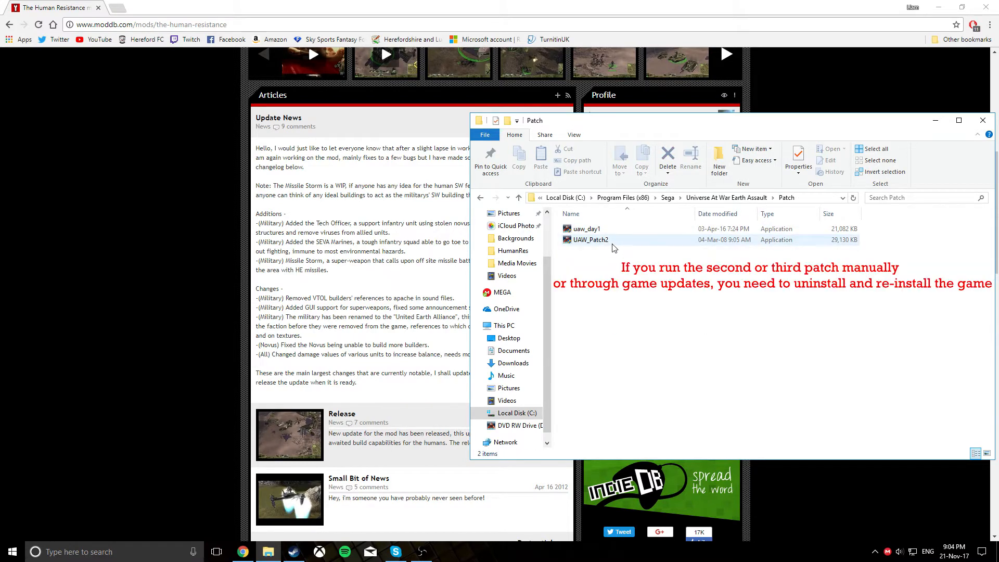
{"action": "mouse_move", "coordinate": [590, 240]}
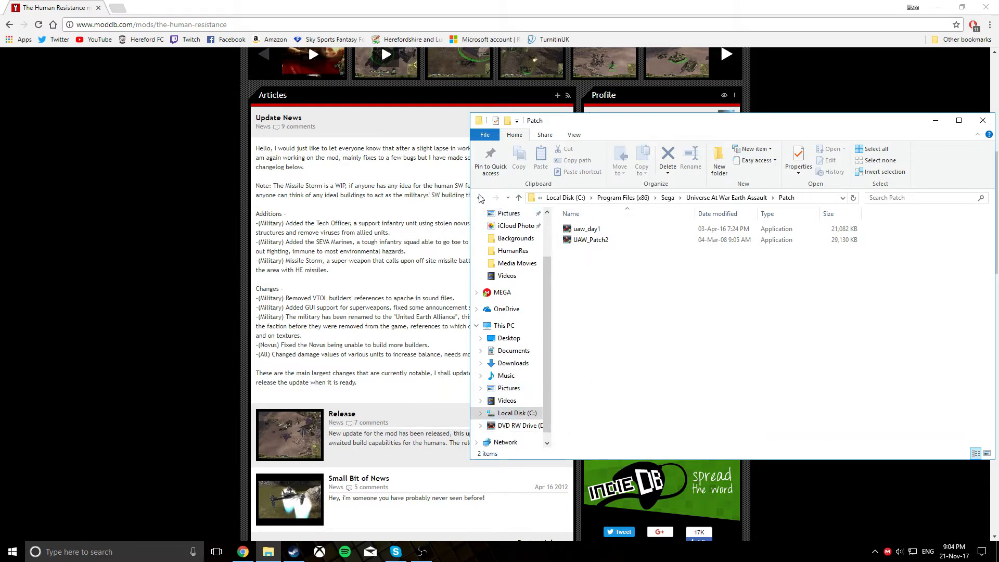
- Apply Windows Vista SP2 compatibility to LaunchUAW via the troubleshooter and test it
{"action": "left_click", "coordinate": [518, 198]}
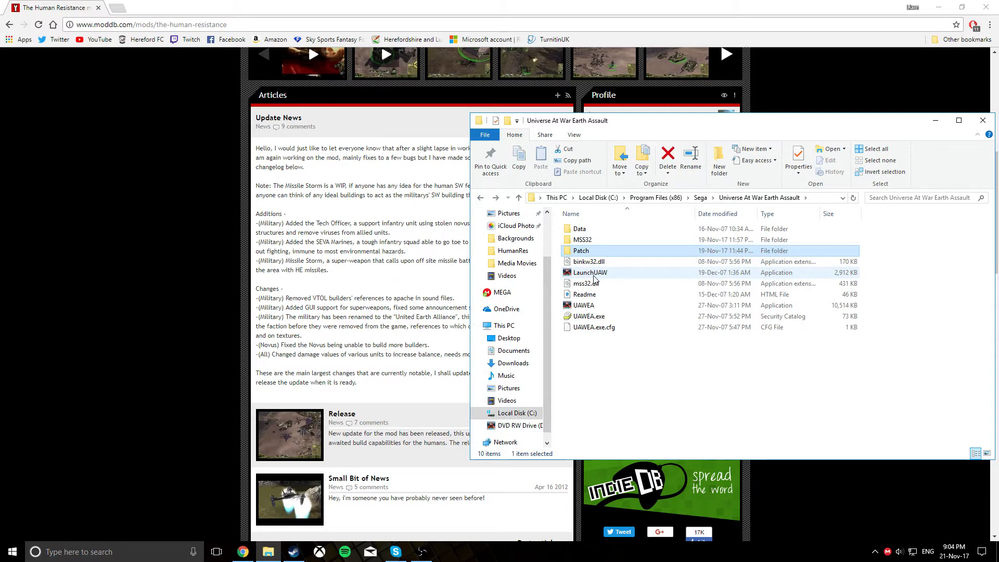
{"action": "right_click", "coordinate": [590, 272]}
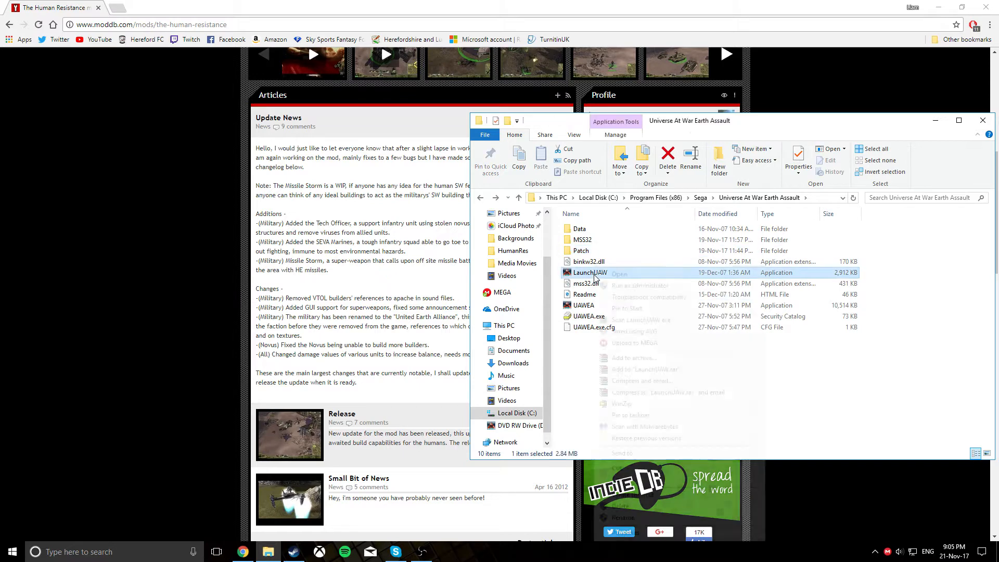
{"action": "left_click", "coordinate": [649, 297]}
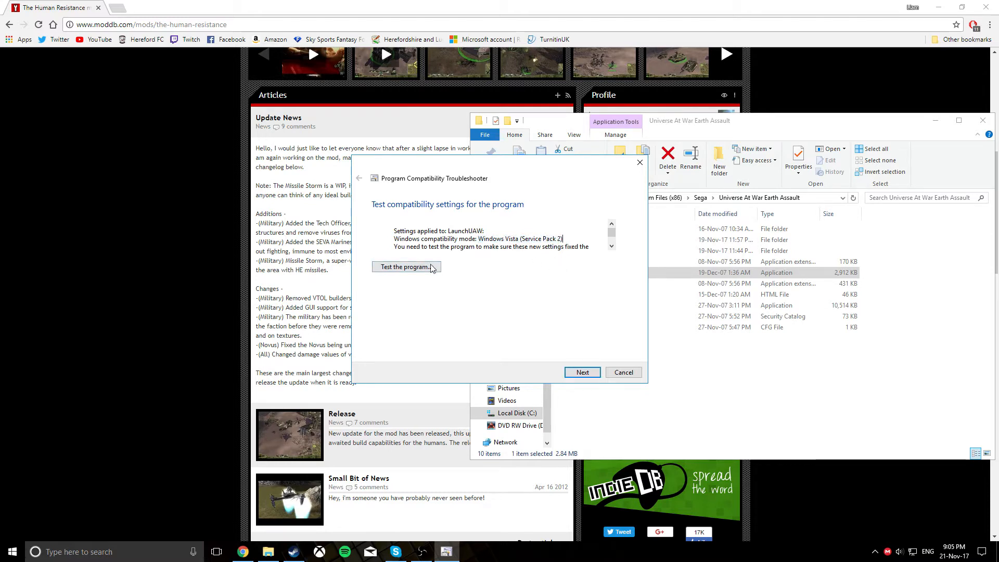
{"action": "left_click", "coordinate": [622, 372]}
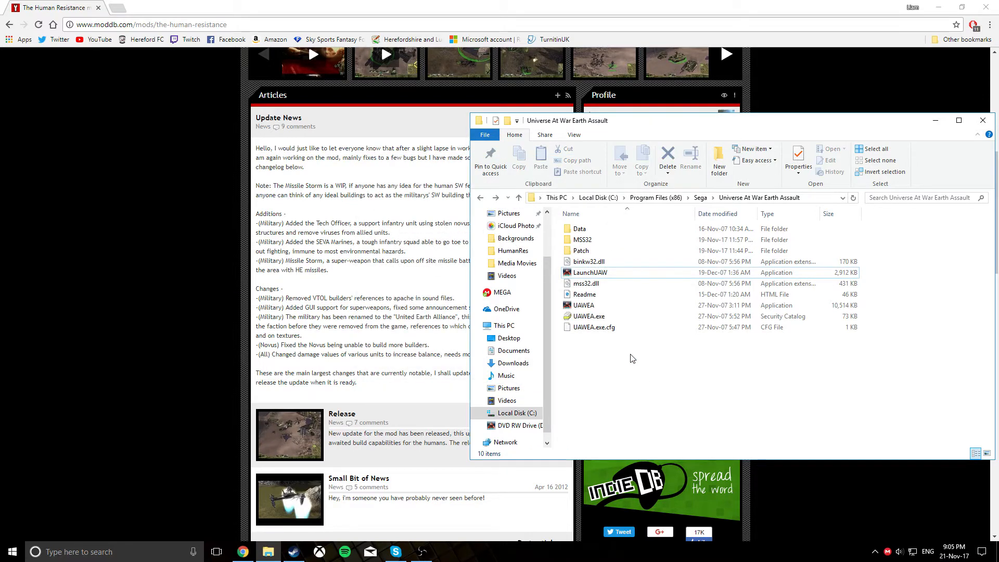
{"action": "mouse_move", "coordinate": [627, 388]}
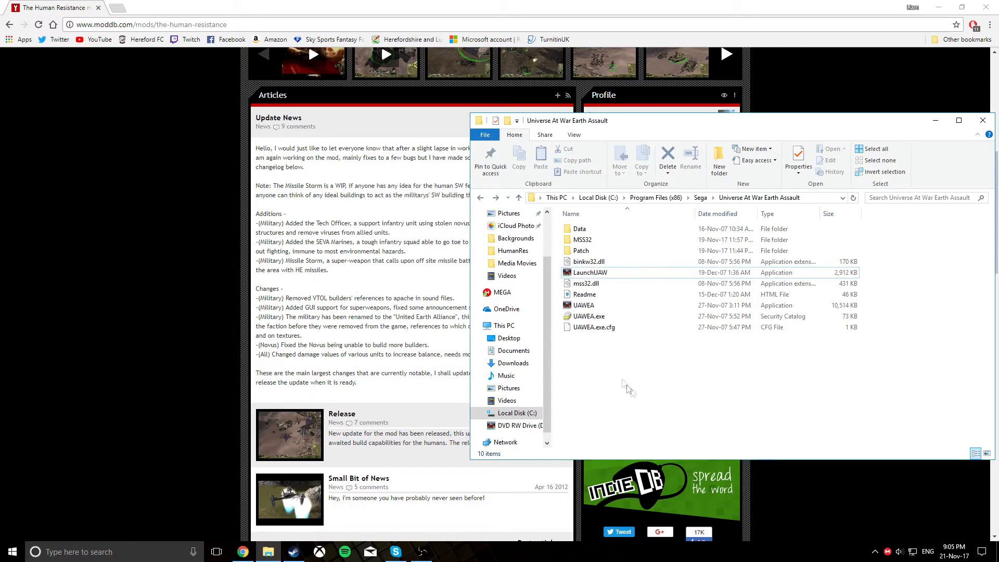
- Add LaunchUAW.exe to the Steam library as a non-Steam game
{"action": "left_click", "coordinate": [292, 551]}
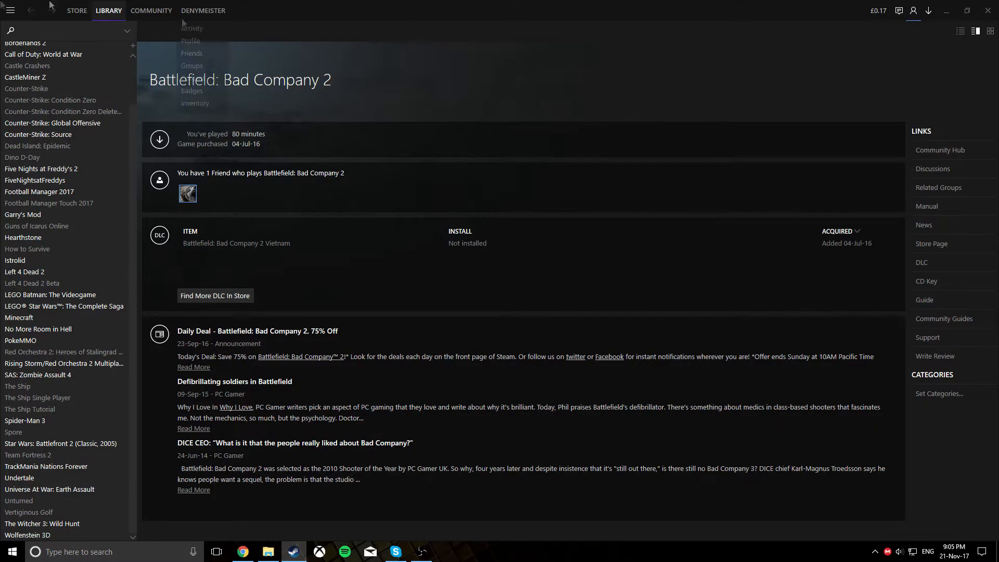
{"action": "left_click", "coordinate": [10, 11]}
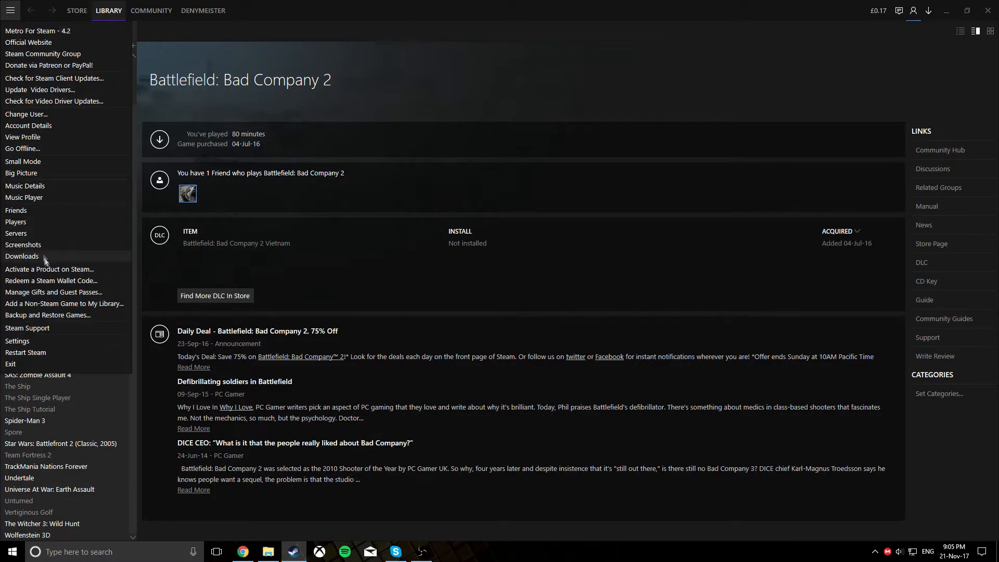
{"action": "left_click", "coordinate": [64, 303]}
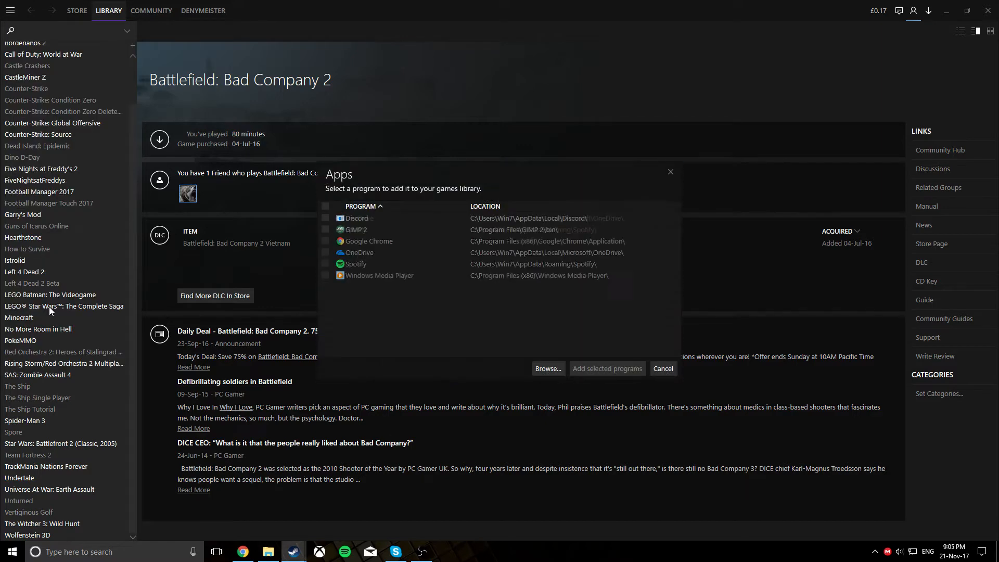
{"action": "left_click", "coordinate": [547, 369]}
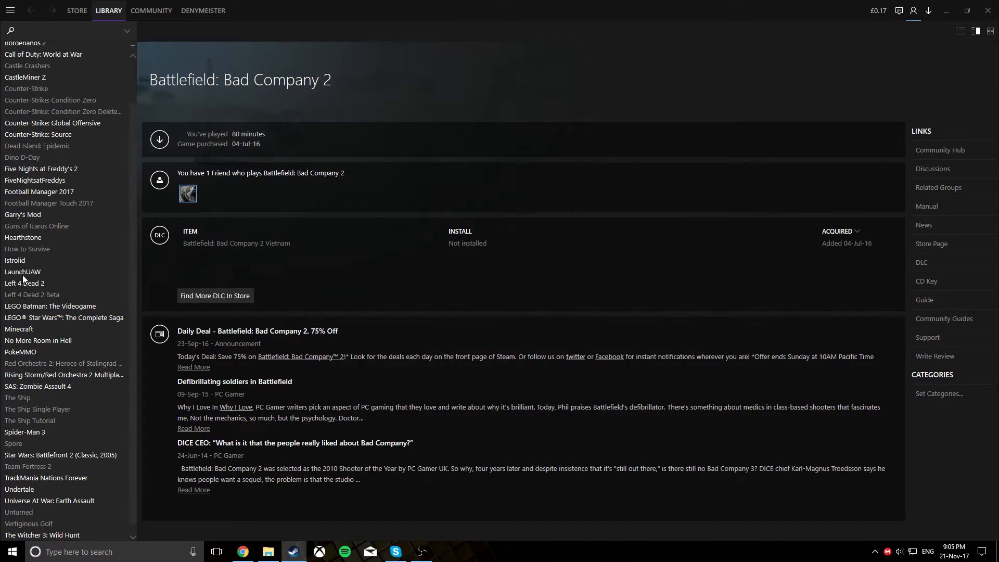
- Enter launch option MODPATH=C:\Mods\HumanRes in LaunchUAW's shortcut properties and confirm
{"action": "left_click", "coordinate": [22, 272]}
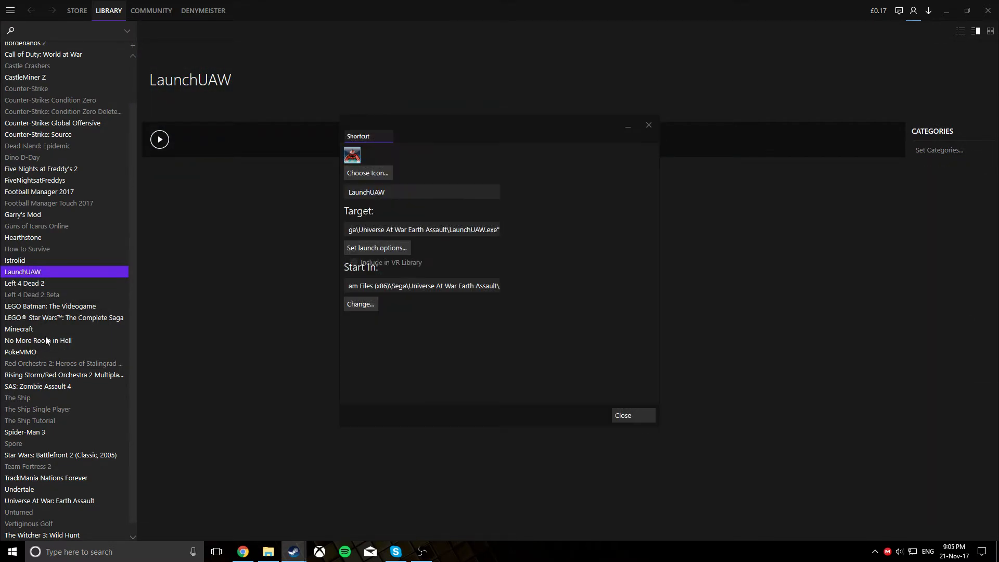
{"action": "left_click", "coordinate": [375, 248]}
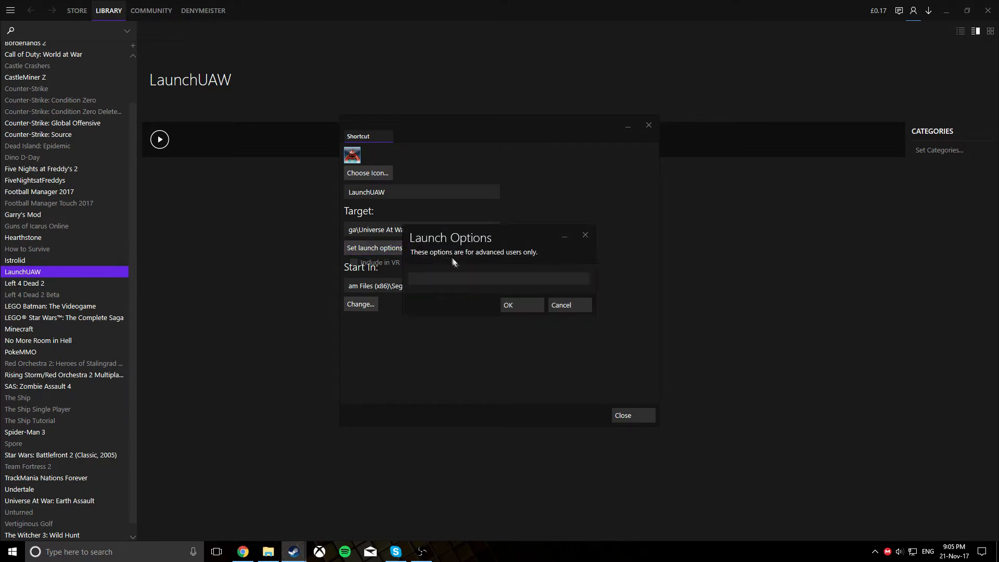
{"action": "type", "text": "M"}
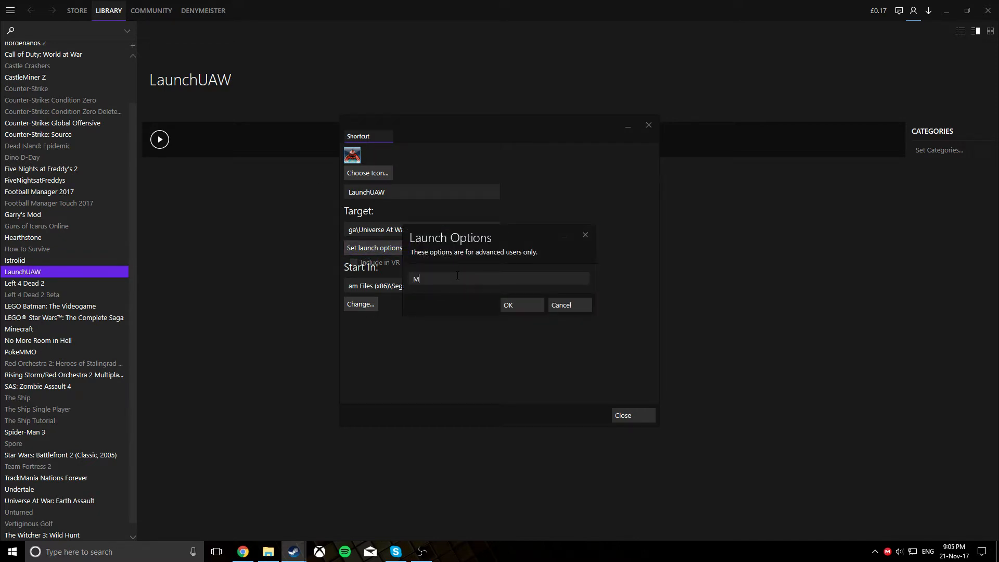
{"action": "type", "text": "ODPATH="}
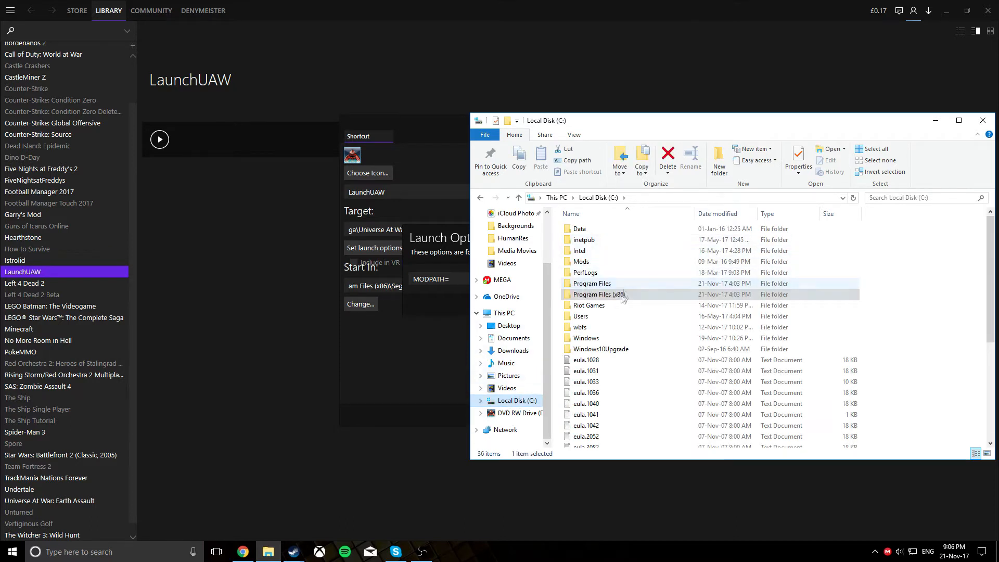
{"action": "double_click", "coordinate": [584, 261]}
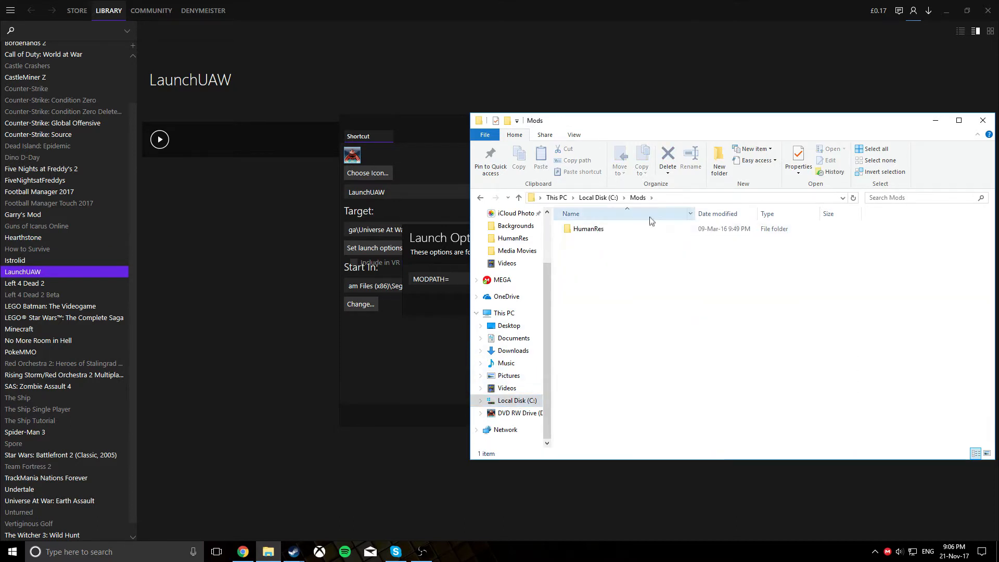
{"action": "double_click", "coordinate": [588, 228]}
{"action": "type", "text": "C:\\Mods\\HumanRes"}
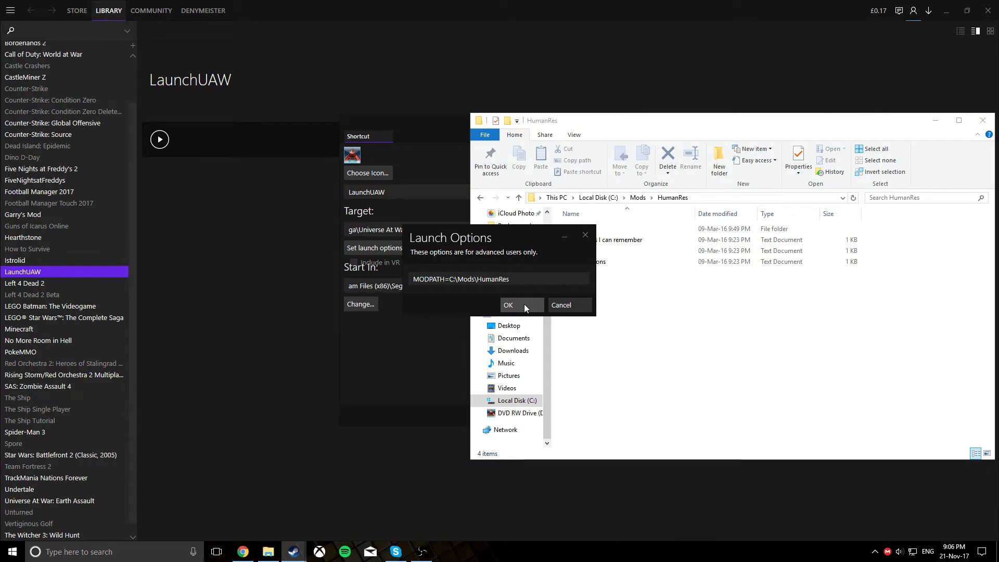
{"action": "left_click", "coordinate": [509, 305]}
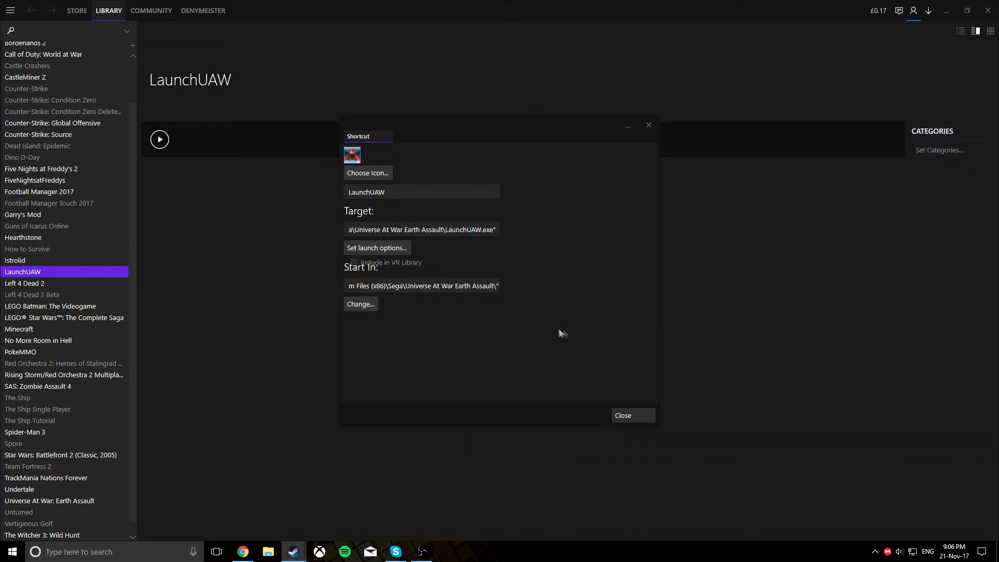
- Close the shortcut properties and start Universe At War from the LaunchUAW entry
{"action": "left_click", "coordinate": [623, 415]}
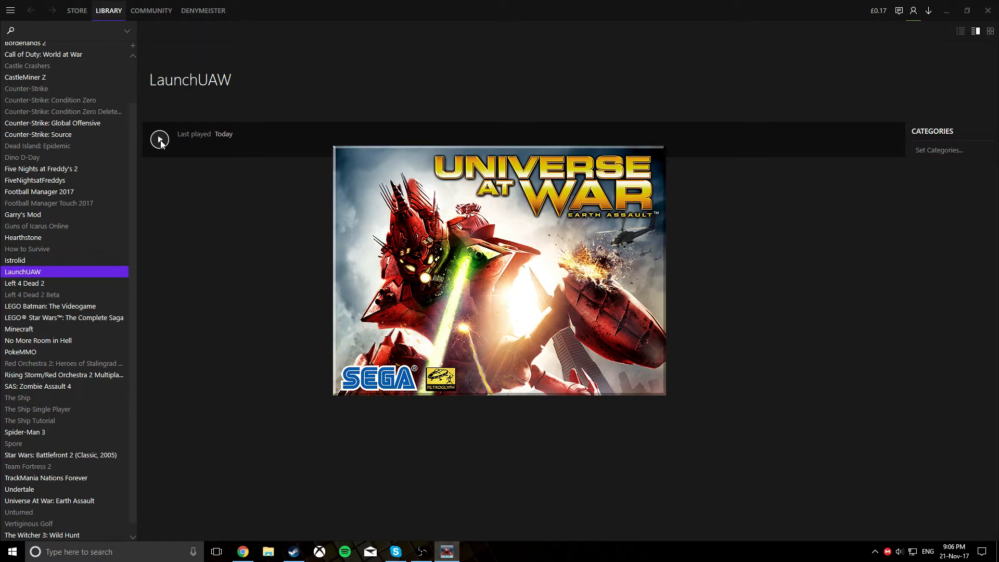
{"action": "left_click", "coordinate": [159, 139]}
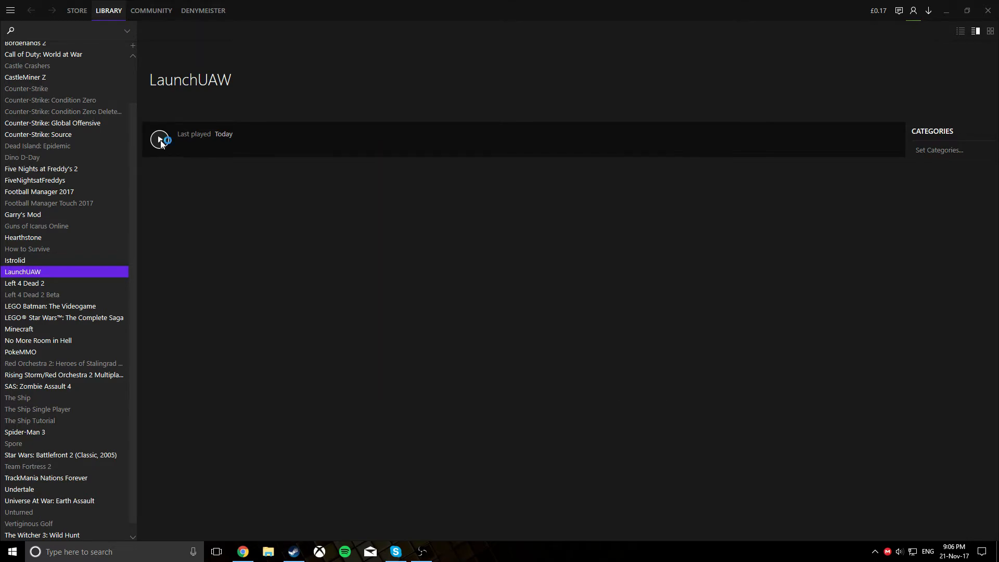
{"action": "left_click", "coordinate": [159, 139]}
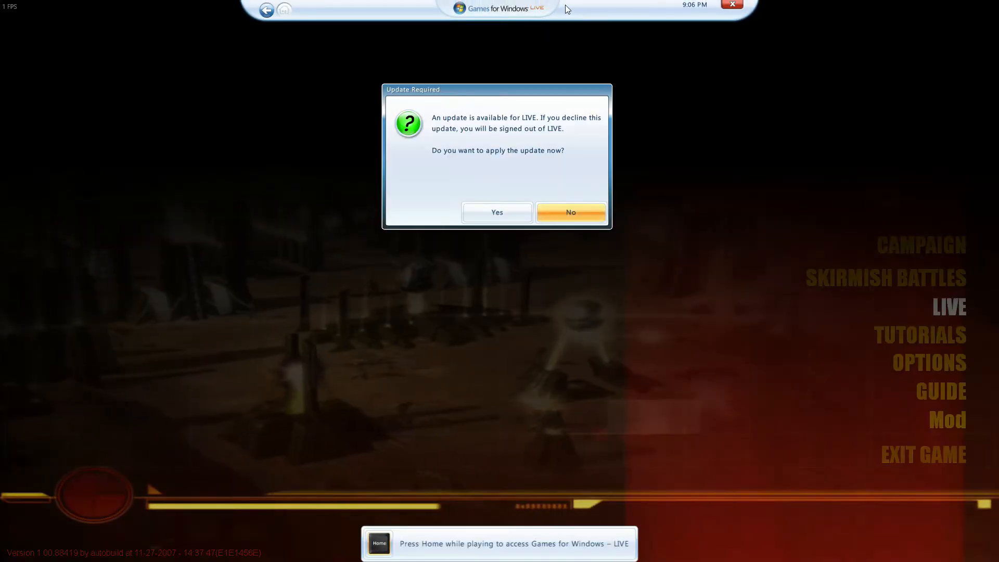
- Decline the LIVE update, visit the Mod screen, and enter the Skirmish Battles menu
{"action": "left_click", "coordinate": [569, 212]}
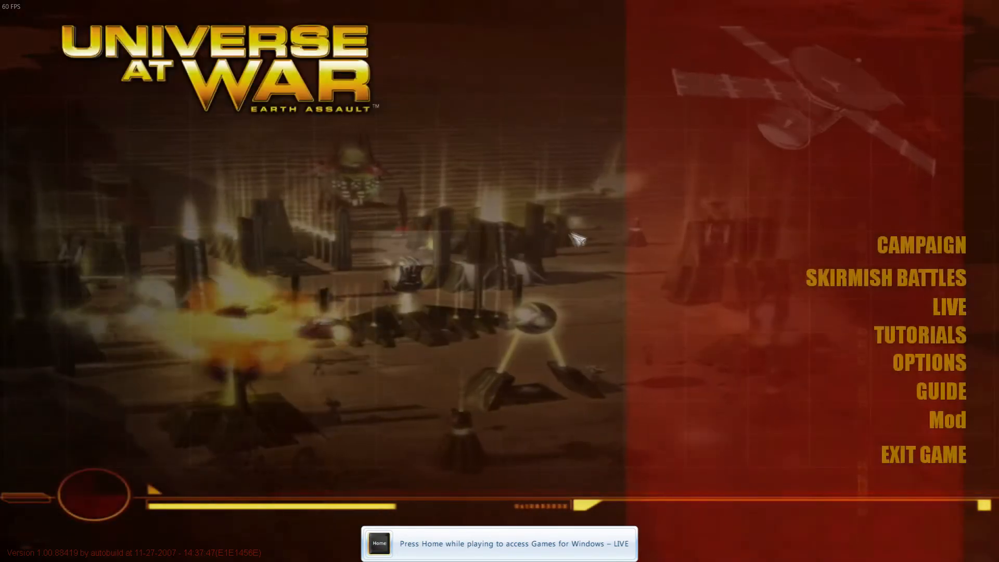
{"action": "mouse_move", "coordinate": [921, 244]}
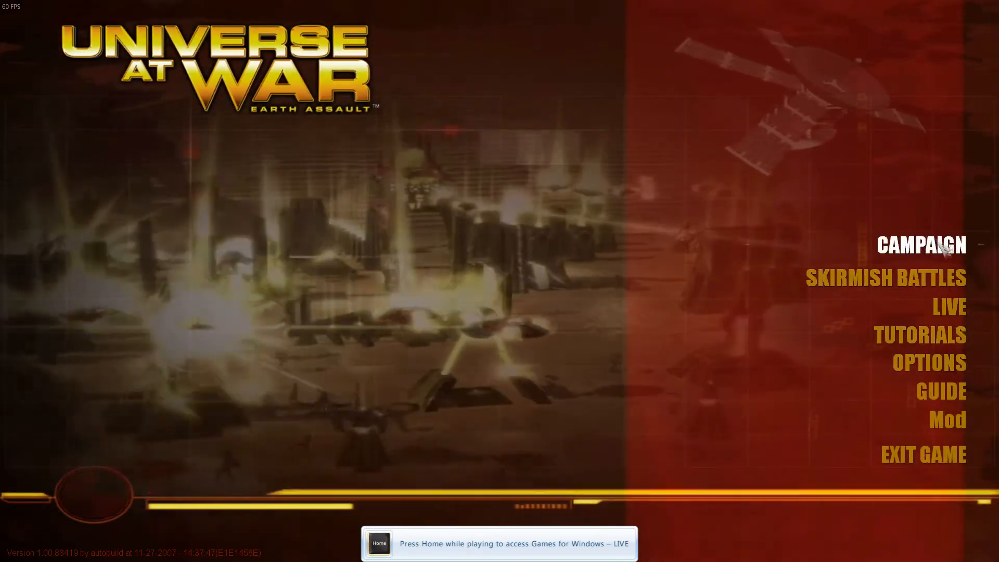
{"action": "left_click", "coordinate": [946, 420]}
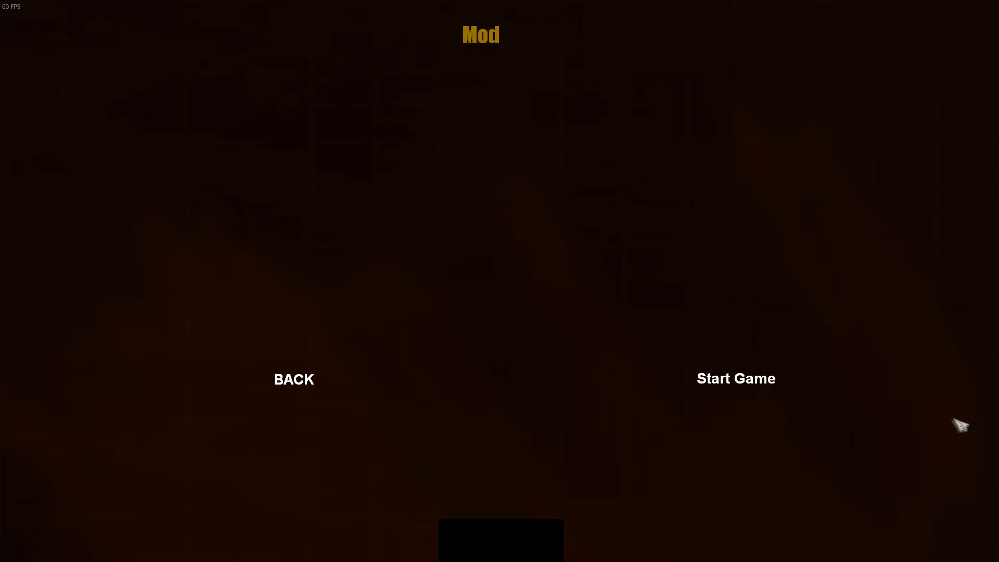
{"action": "left_click", "coordinate": [293, 379]}
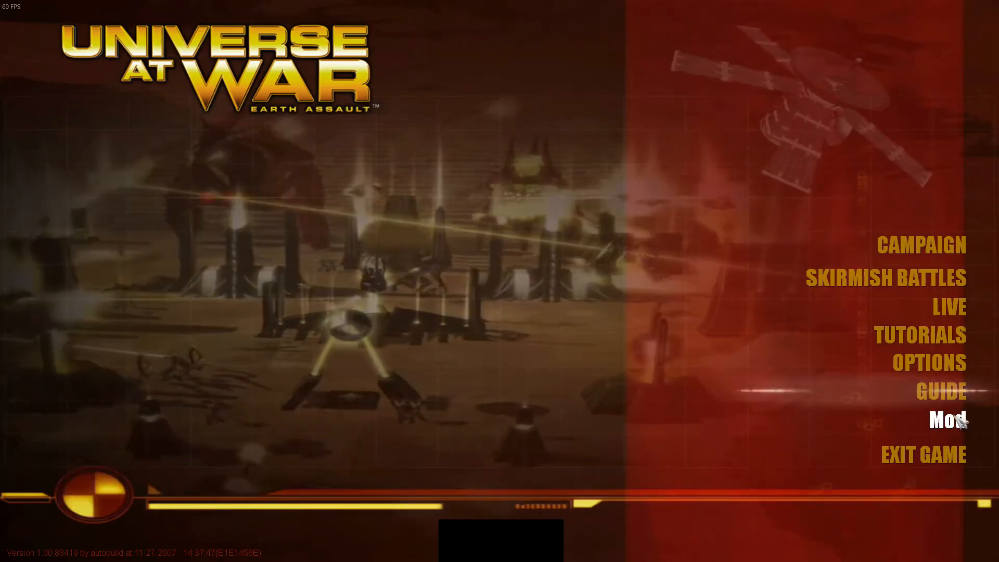
{"action": "left_click", "coordinate": [886, 277]}
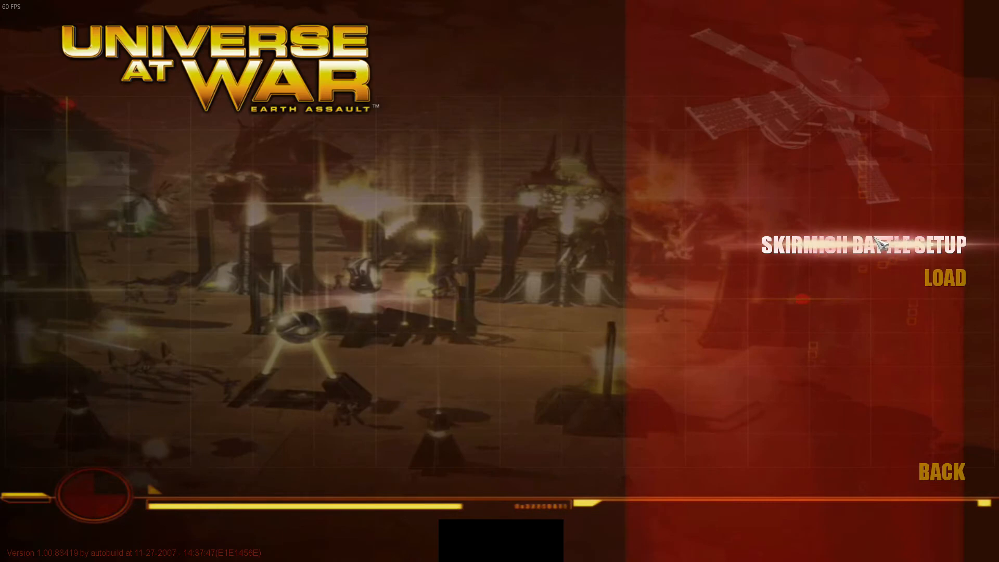
- Set up an Altiplano skirmish as humans versus a Medium AI and launch it
{"action": "left_click", "coordinate": [864, 243]}
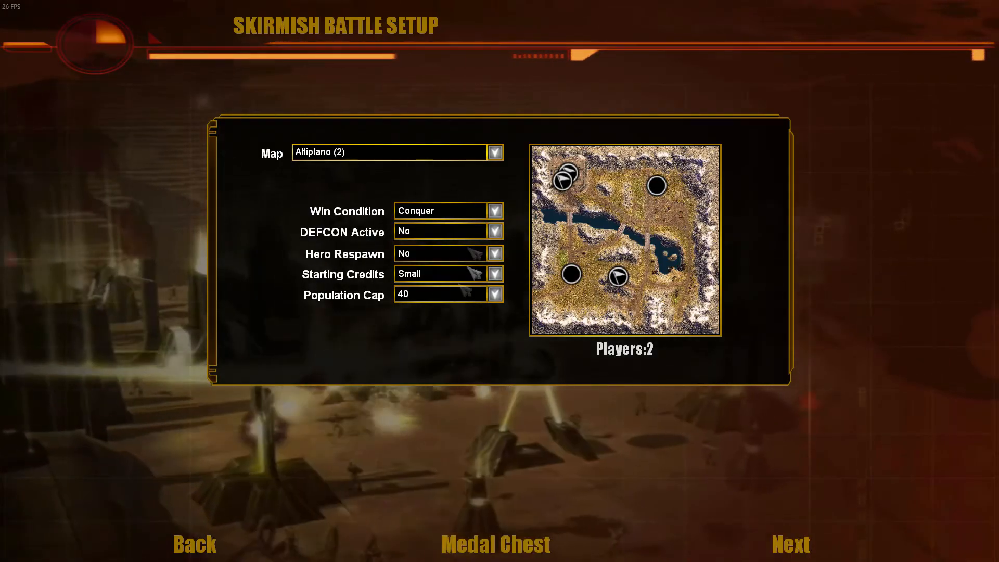
{"action": "left_click", "coordinate": [790, 544]}
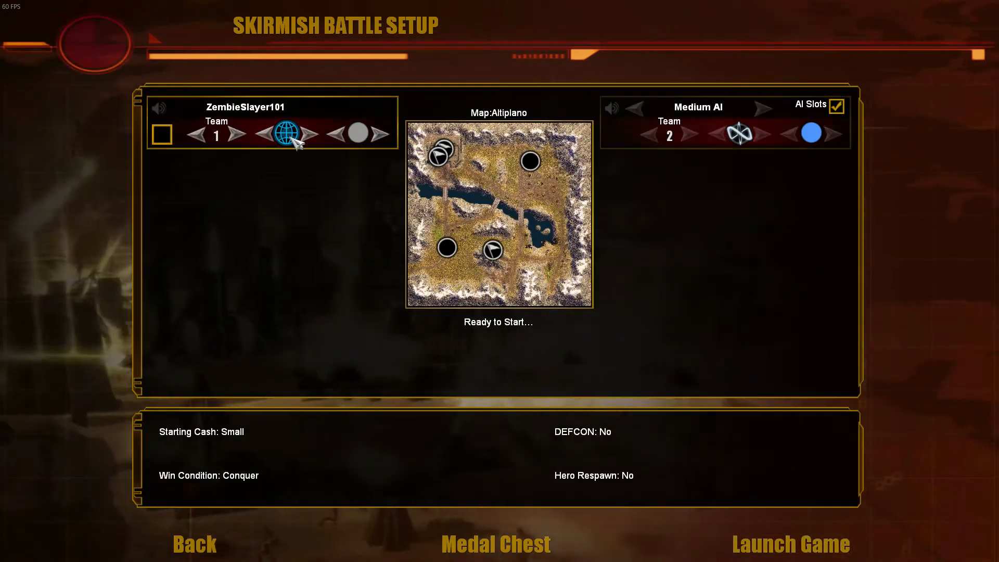
{"action": "left_click", "coordinate": [310, 134]}
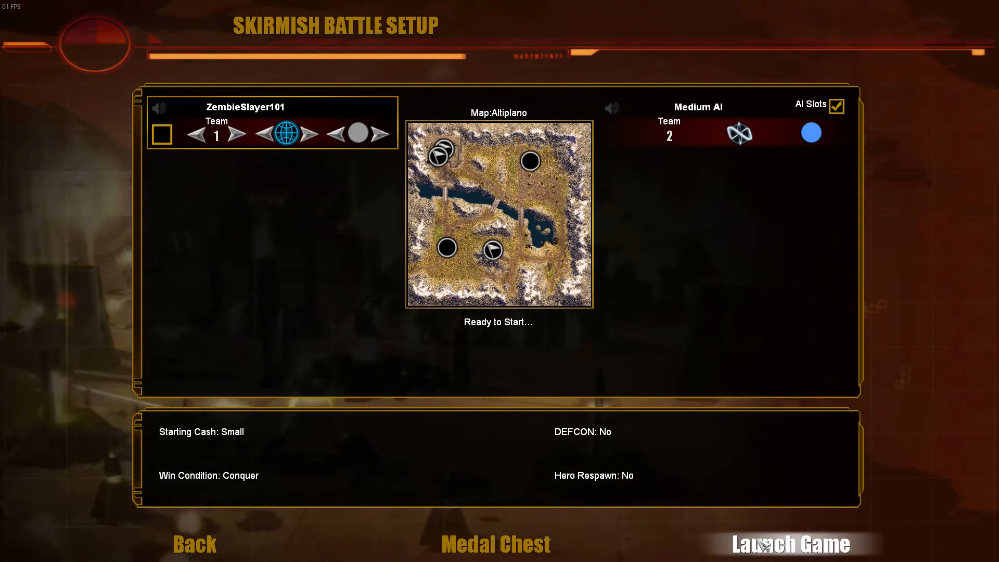
{"action": "mouse_move", "coordinate": [780, 438]}
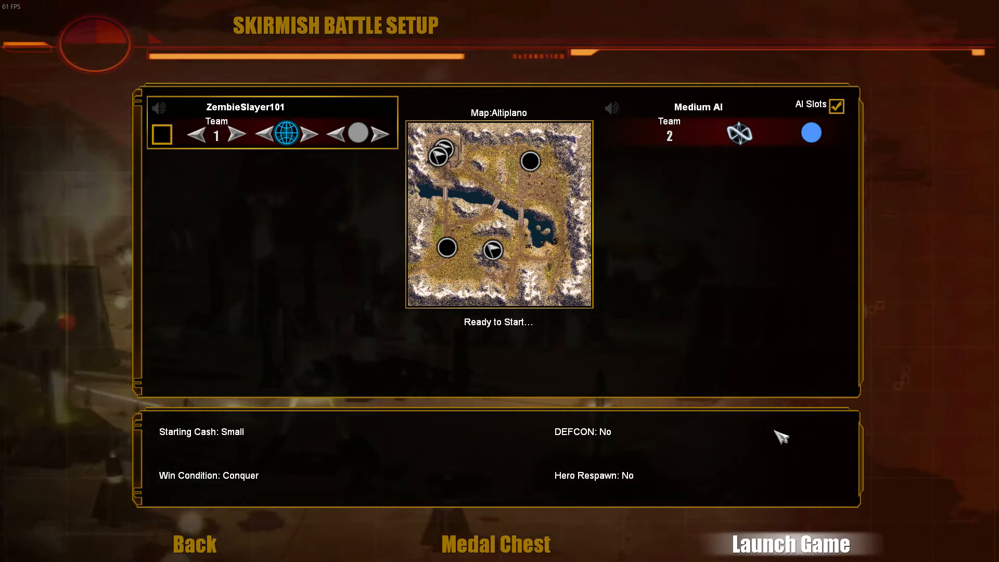
{"action": "left_click", "coordinate": [787, 544]}
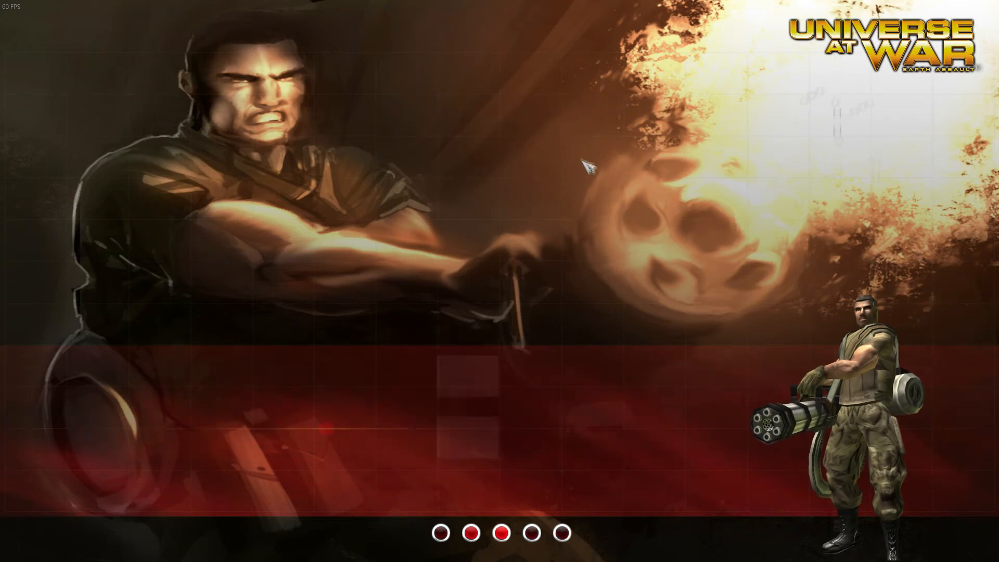
{"action": "mouse_move", "coordinate": [611, 105]}
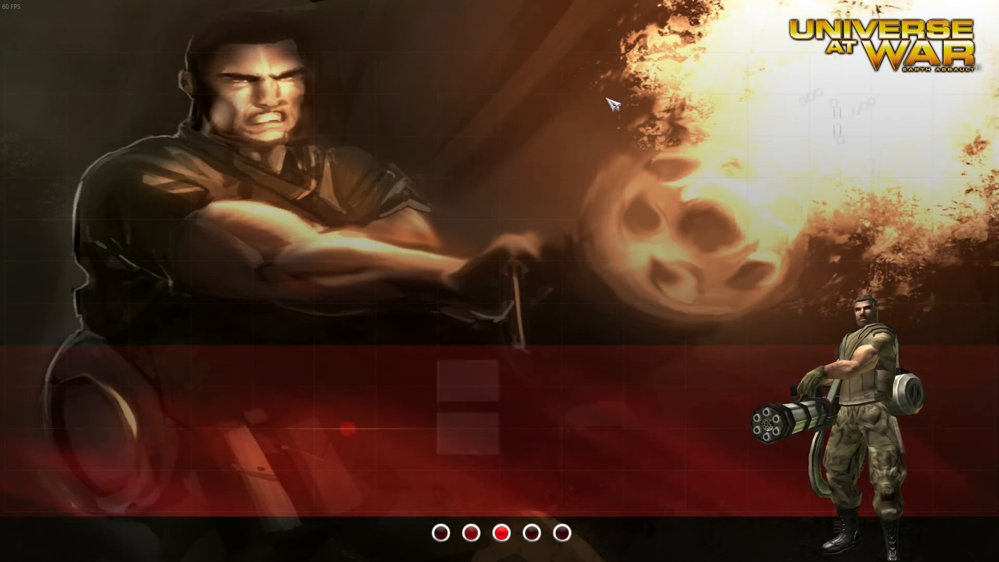
{"action": "mouse_move", "coordinate": [640, 111]}
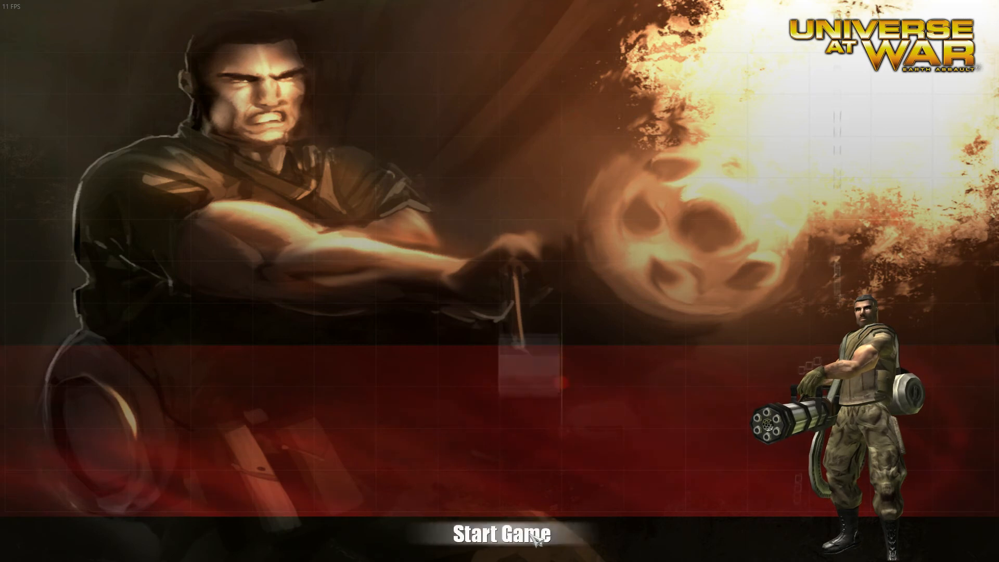
{"action": "mouse_move", "coordinate": [462, 191]}
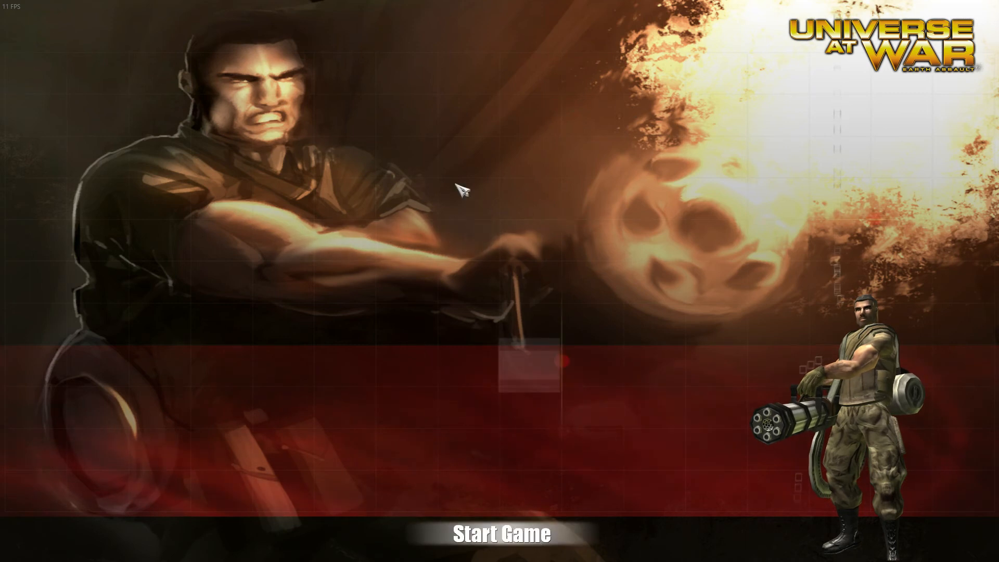
- Start the match, look around the human base, then choose Quit Game from the Esc menu
{"action": "left_click", "coordinate": [499, 533]}
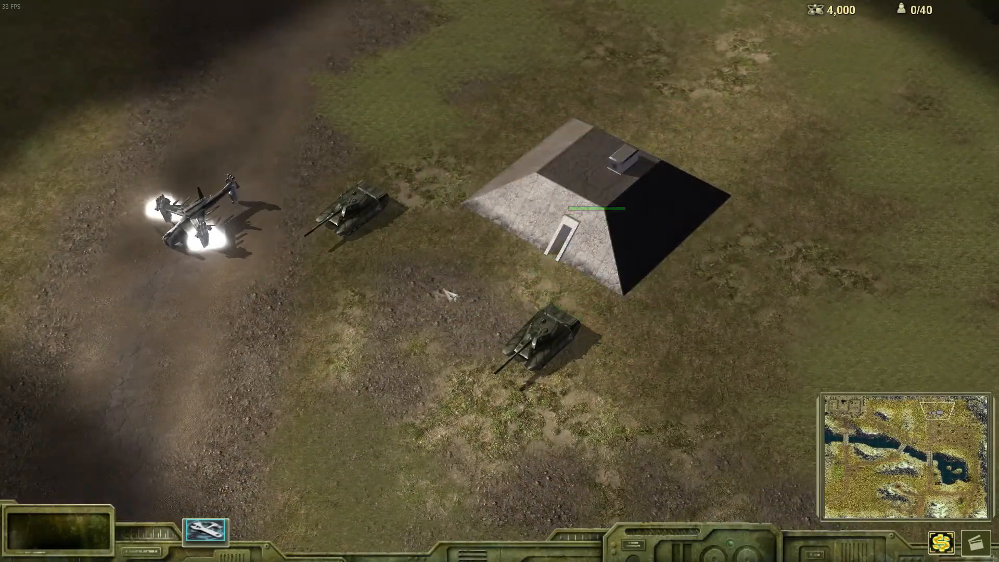
{"action": "left_click", "coordinate": [602, 210]}
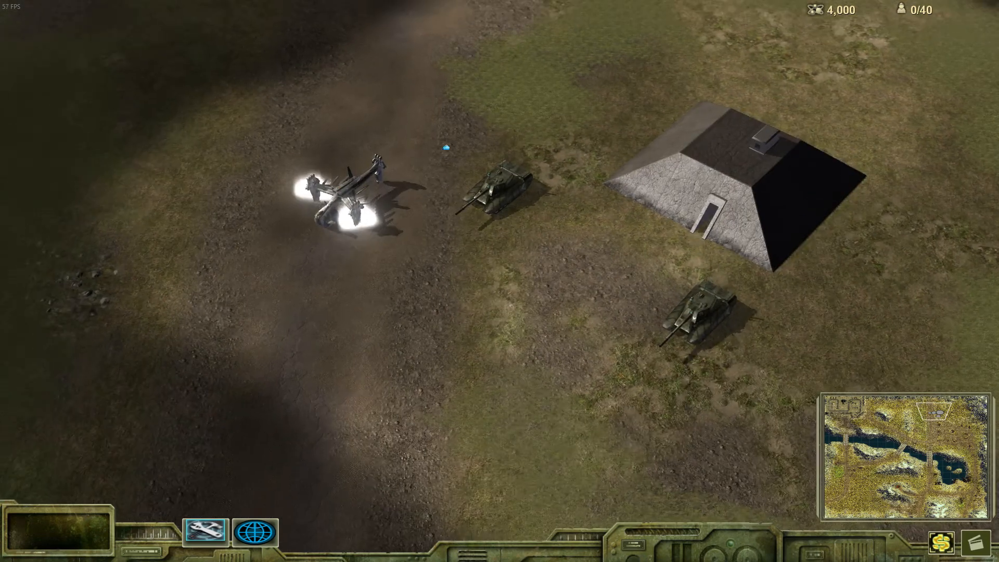
{"action": "left_click", "coordinate": [503, 178]}
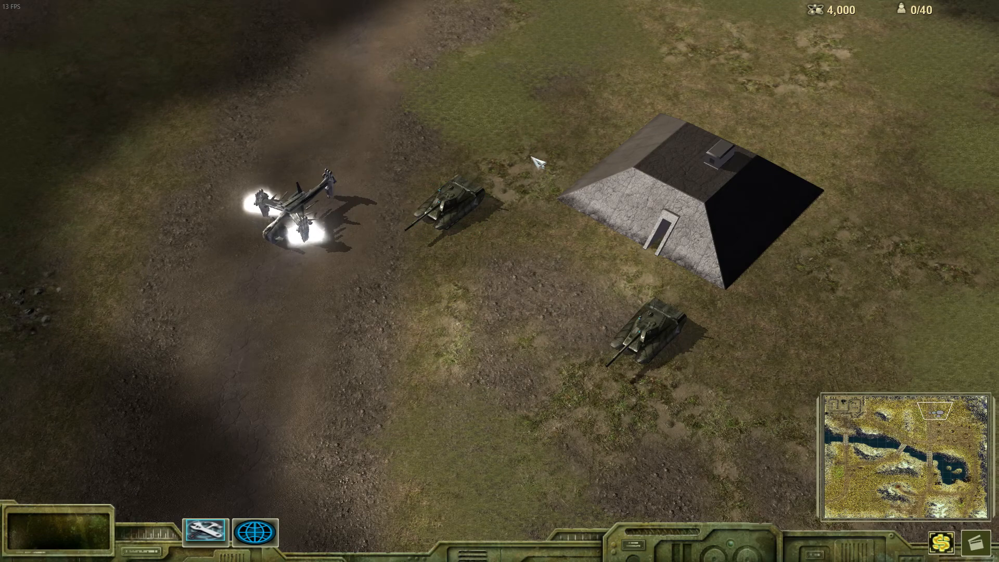
{"action": "key", "text": "Escape"}
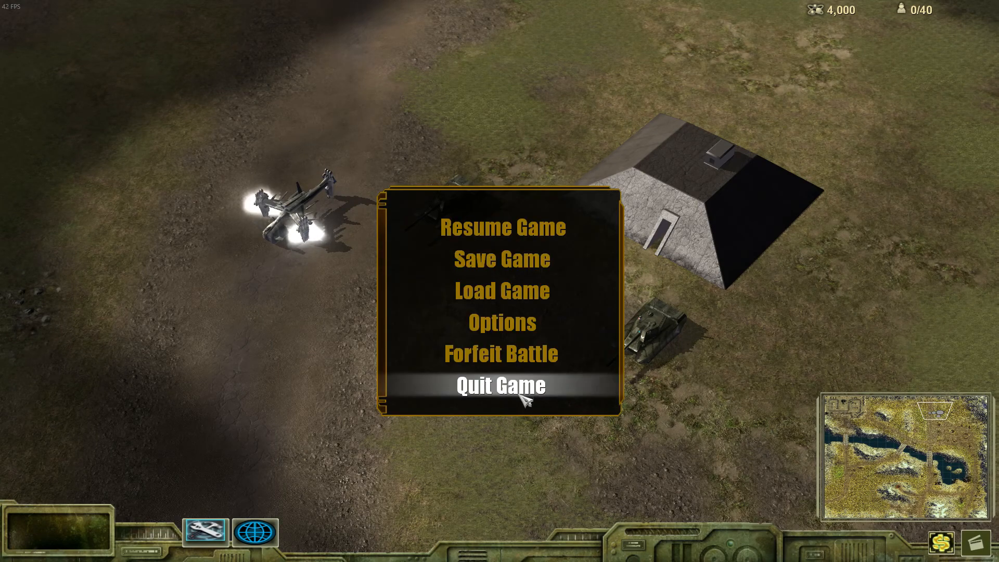
{"action": "left_click", "coordinate": [501, 385]}
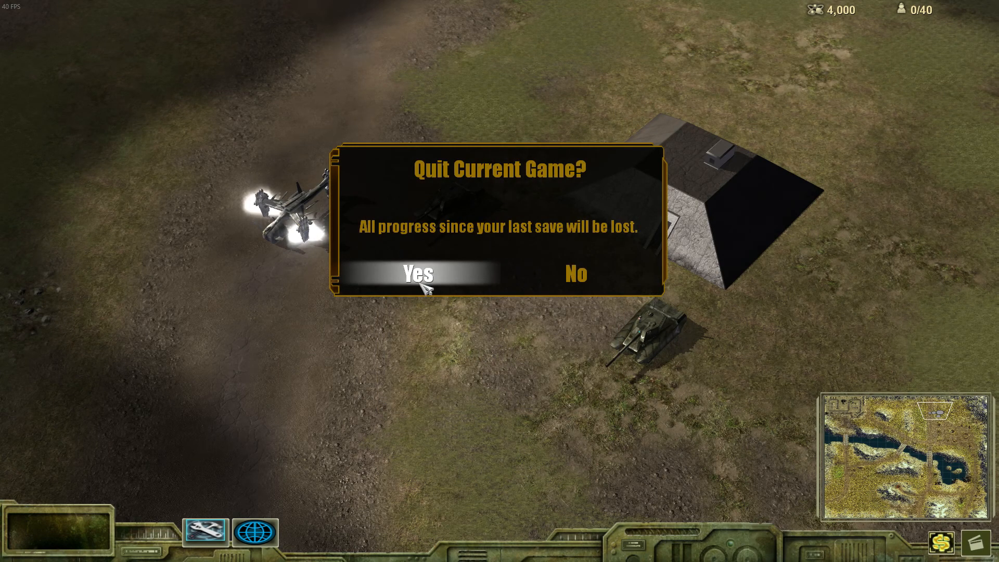
- Confirm quitting the current match and go back to the main menu
{"action": "left_click", "coordinate": [418, 274]}
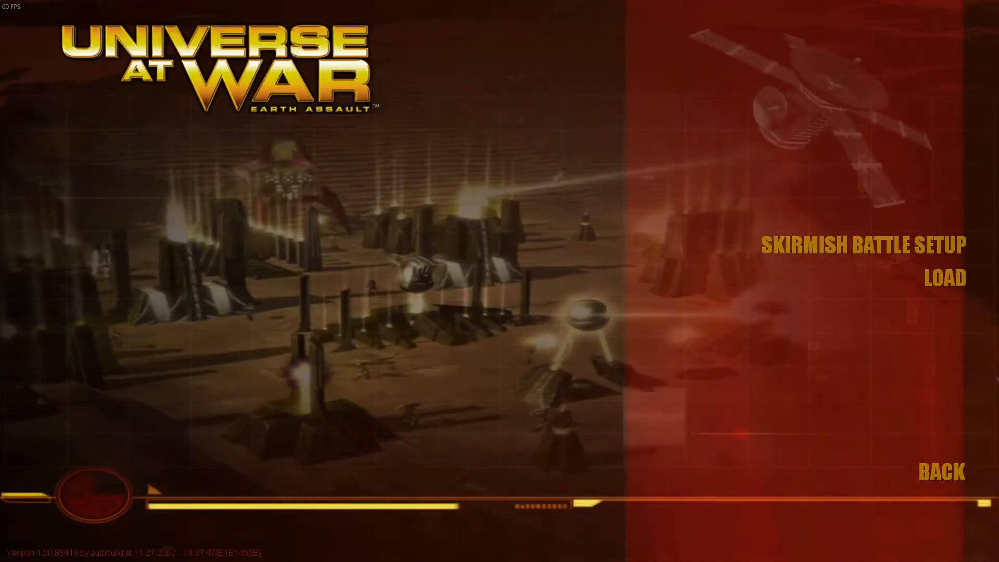
{"action": "left_click", "coordinate": [943, 472]}
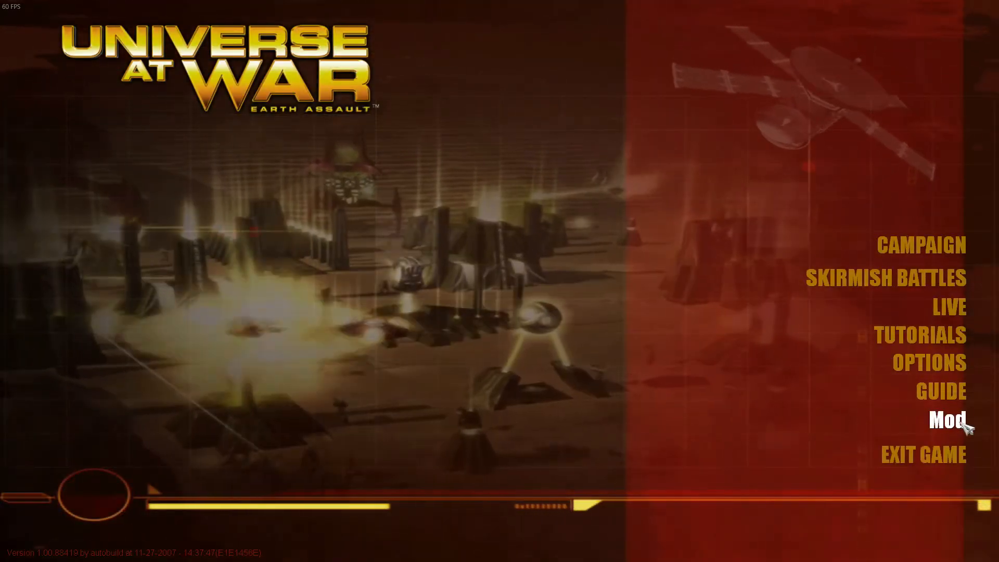
{"action": "mouse_move", "coordinate": [886, 278]}
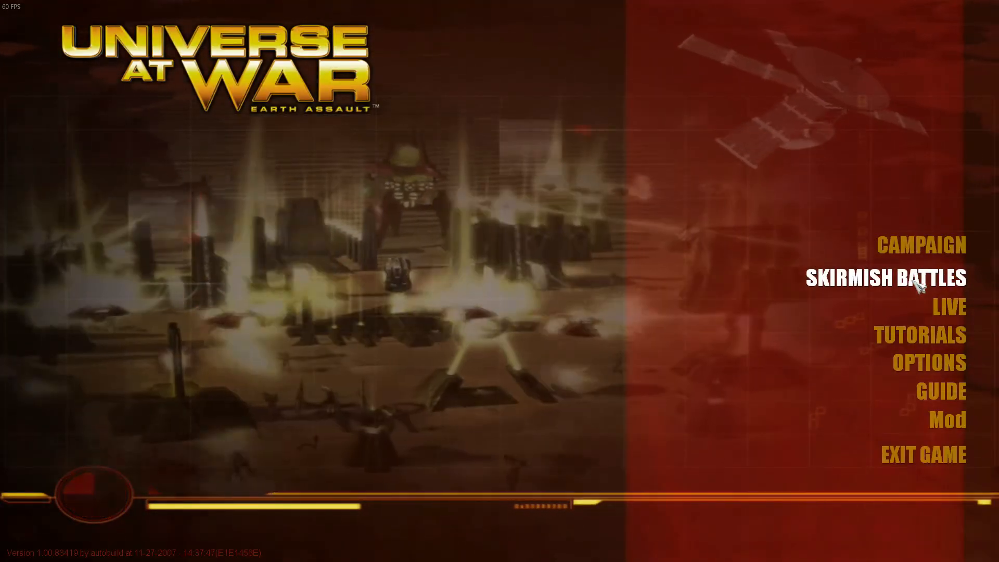